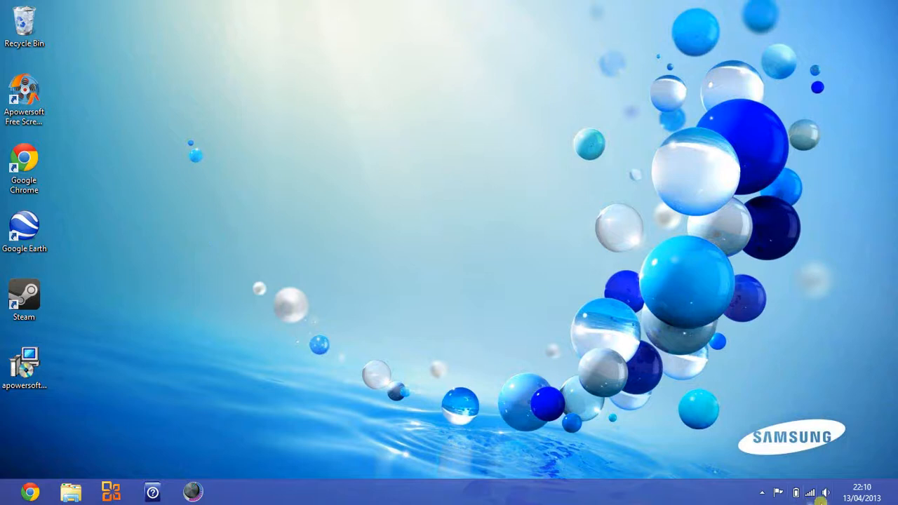
Raise the speaker volume, scroll through the Start screen tiles, and launch Google Chrome
{"action": "left_click", "coordinate": [825, 492]}
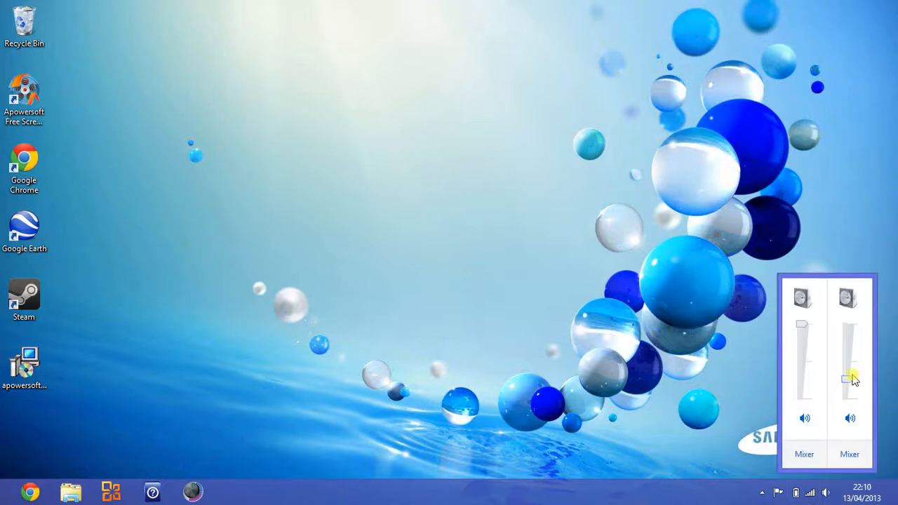
{"action": "left_click_drag", "start_coordinate": [851, 379], "coordinate": [851, 364]}
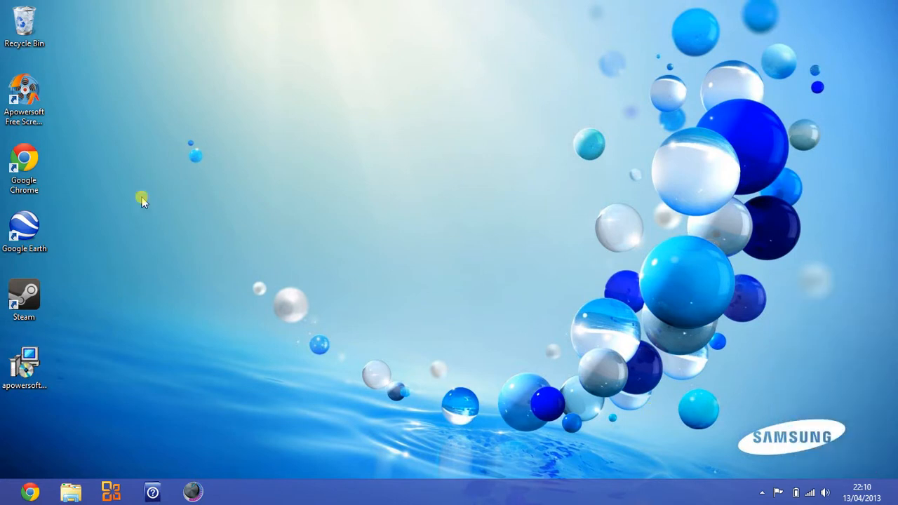
{"action": "mouse_move", "coordinate": [163, 99]}
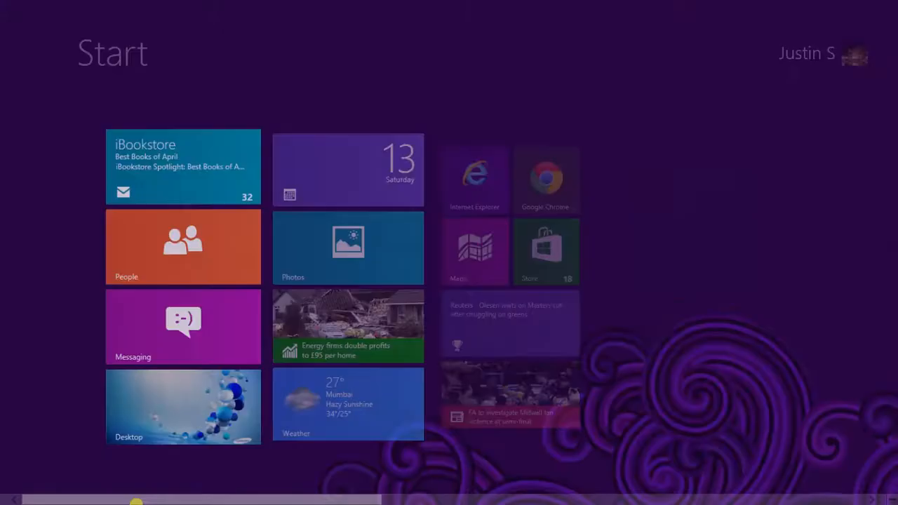
{"action": "scroll", "scroll_direction": "right", "scroll_amount": 3}
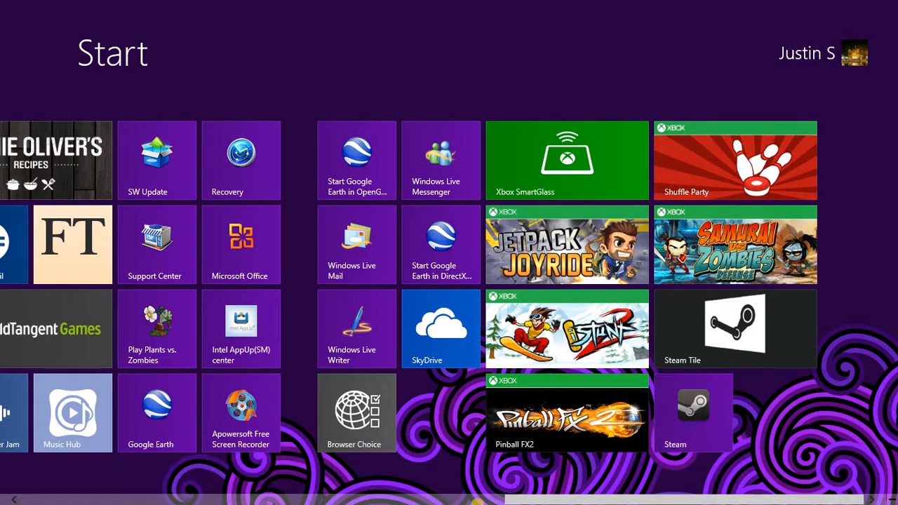
{"action": "scroll", "scroll_direction": "left", "scroll_amount": 3}
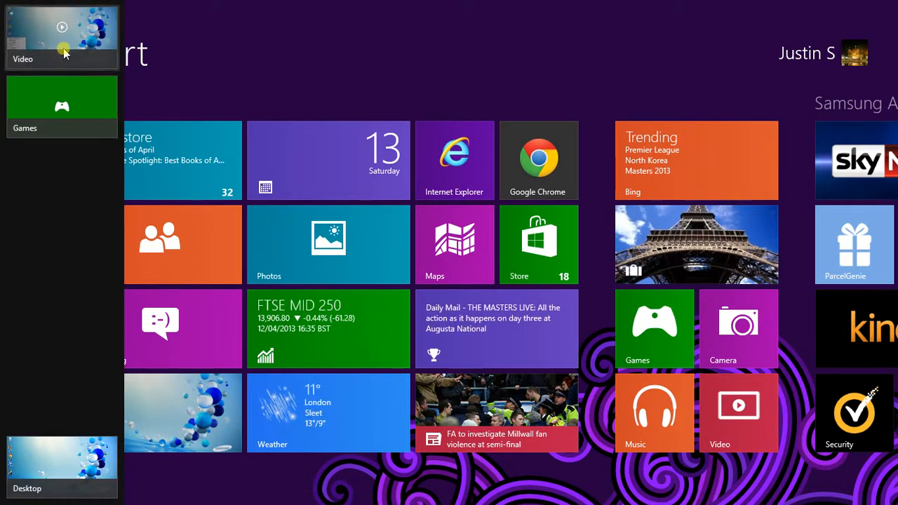
{"action": "left_click", "coordinate": [61, 463]}
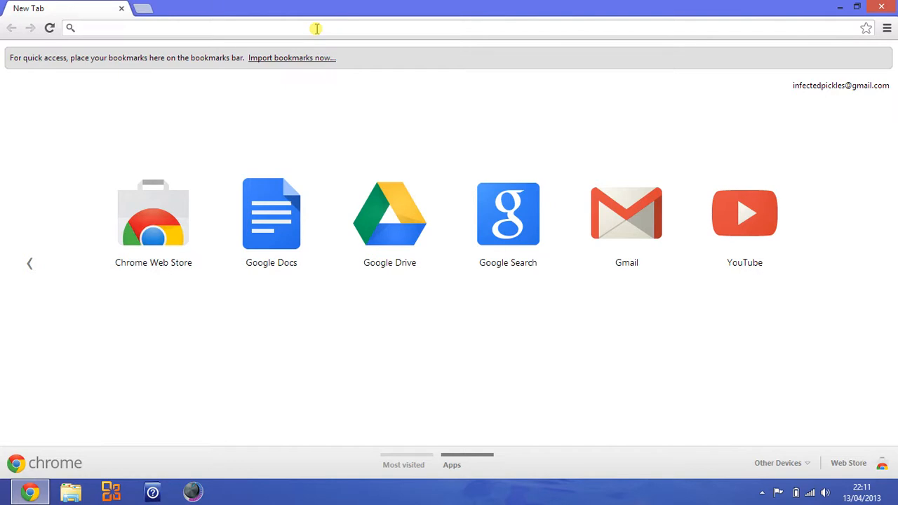
Search Google for 'apowersoft free screen recorder' using the omnibox suggestion
{"action": "left_click", "coordinate": [197, 28]}
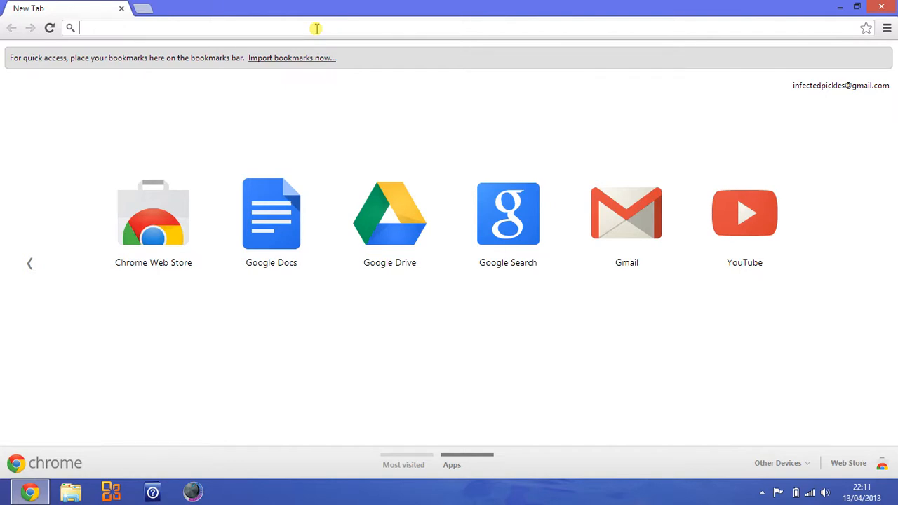
{"action": "type", "text": "apower"}
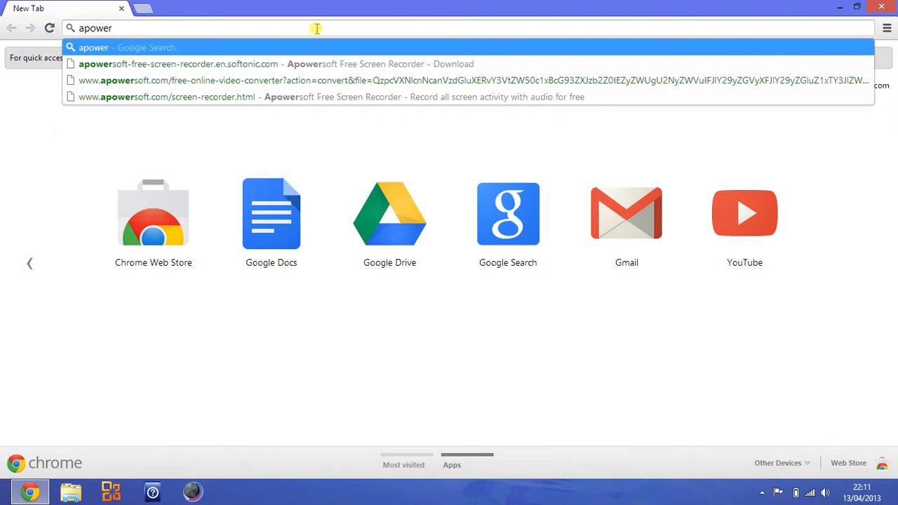
{"action": "type", "text": "soft"}
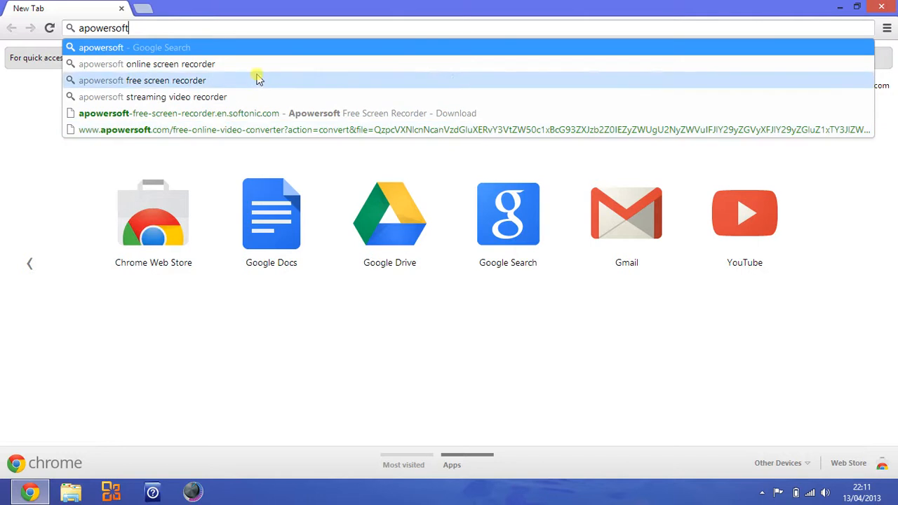
{"action": "left_click", "coordinate": [143, 80]}
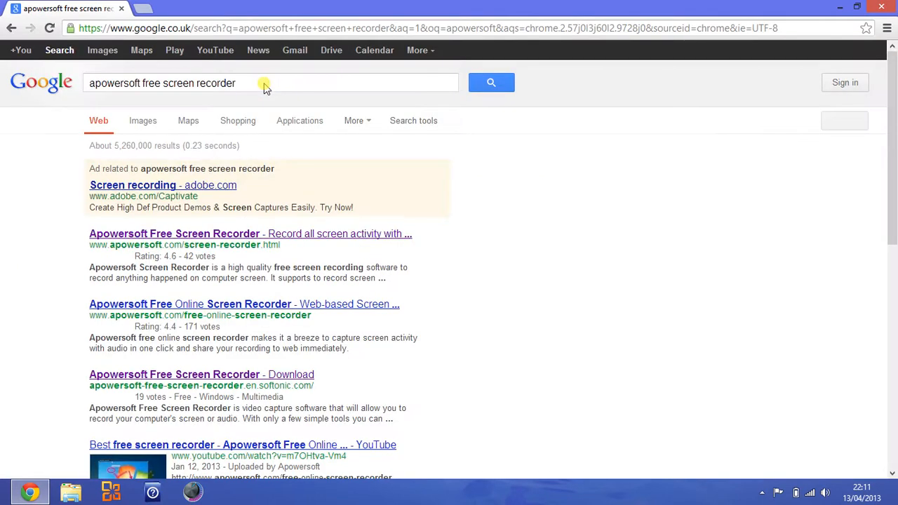
{"action": "mouse_move", "coordinate": [199, 404]}
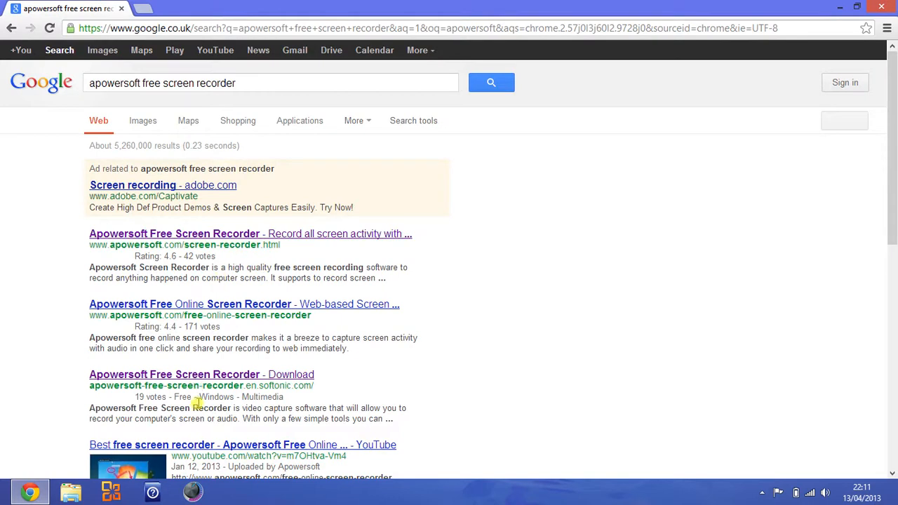
{"action": "mouse_move", "coordinate": [389, 357]}
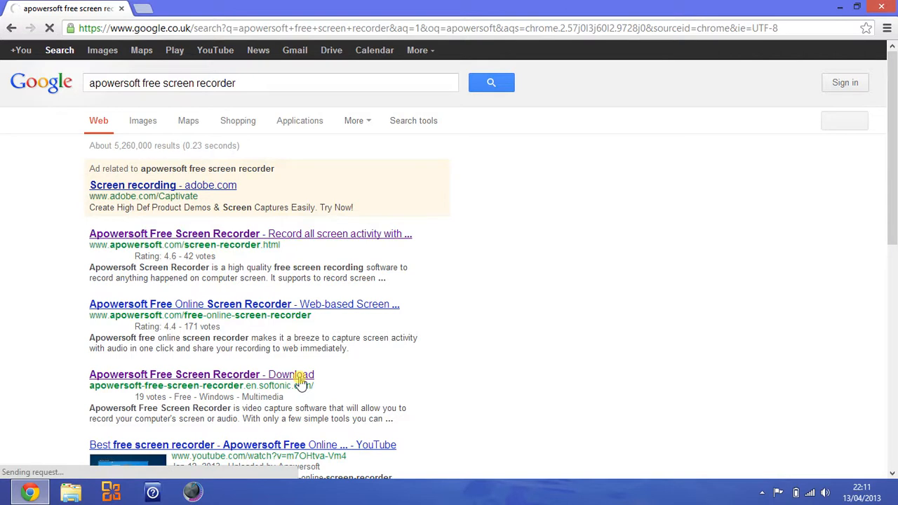
Open the softonic.com 'Apowersoft Free Screen Recorder - Download' search result
{"action": "left_click", "coordinate": [203, 374]}
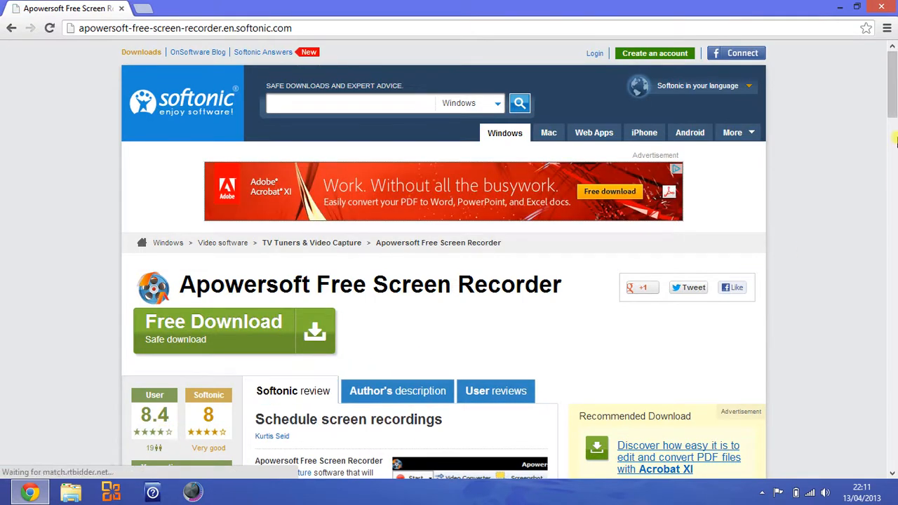
{"action": "scroll", "scroll_direction": "down", "scroll_amount": 3}
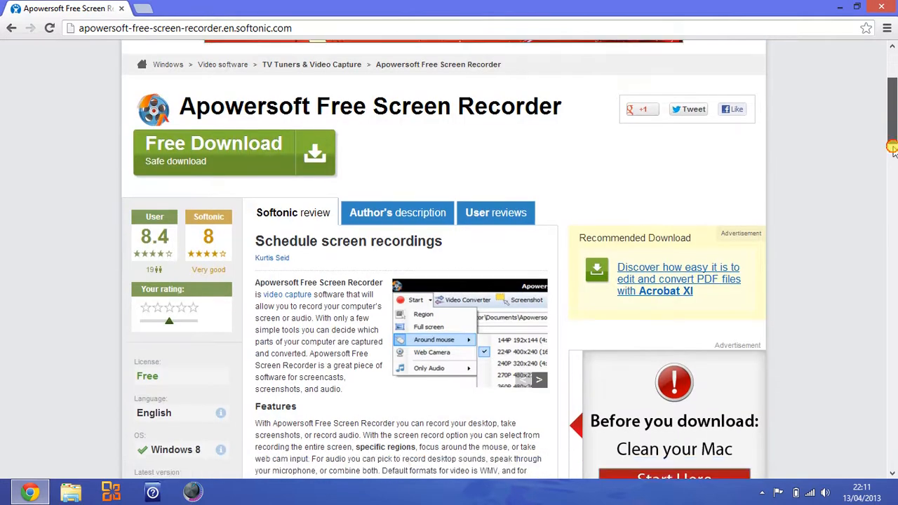
{"action": "scroll", "scroll_direction": "down", "scroll_amount": 3}
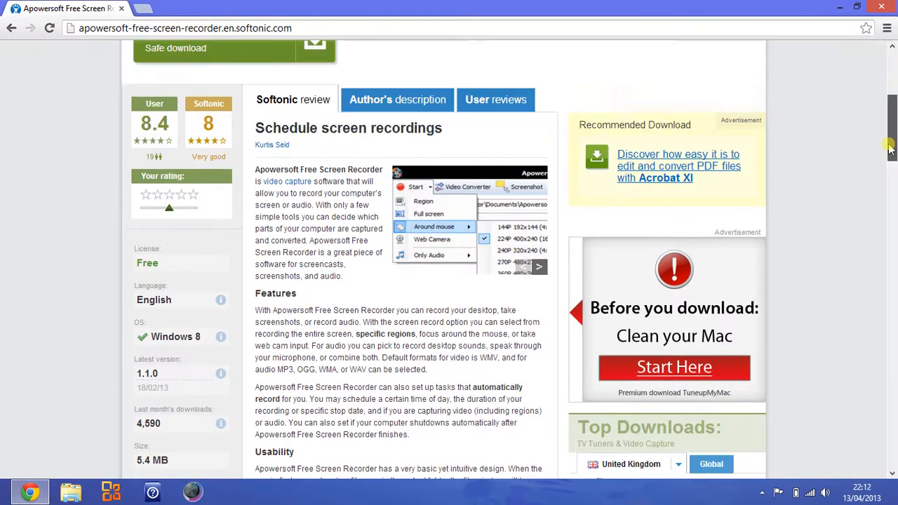
{"action": "scroll", "scroll_direction": "up", "scroll_amount": 3}
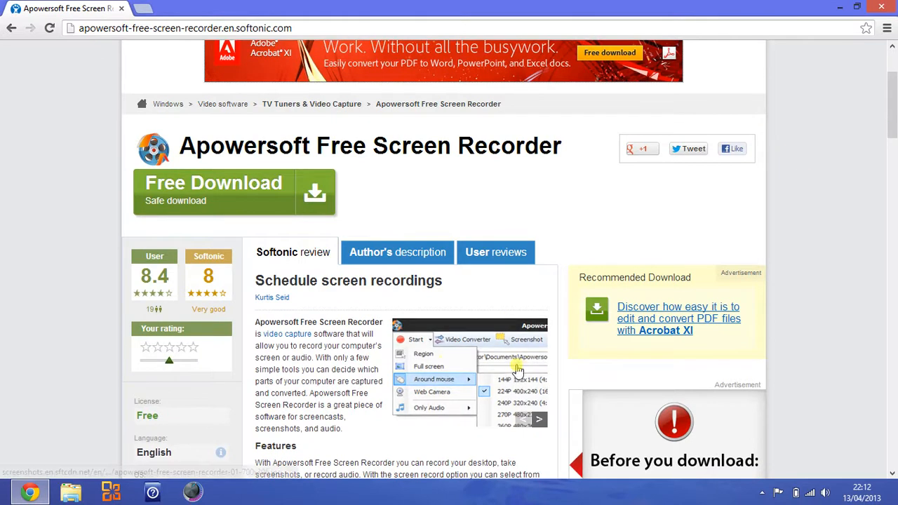
{"action": "mouse_move", "coordinate": [470, 410]}
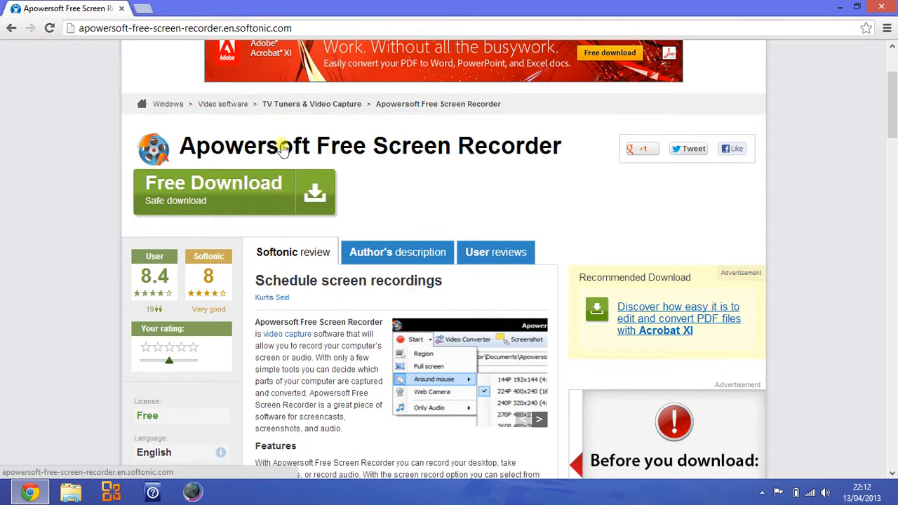
{"action": "mouse_move", "coordinate": [280, 189]}
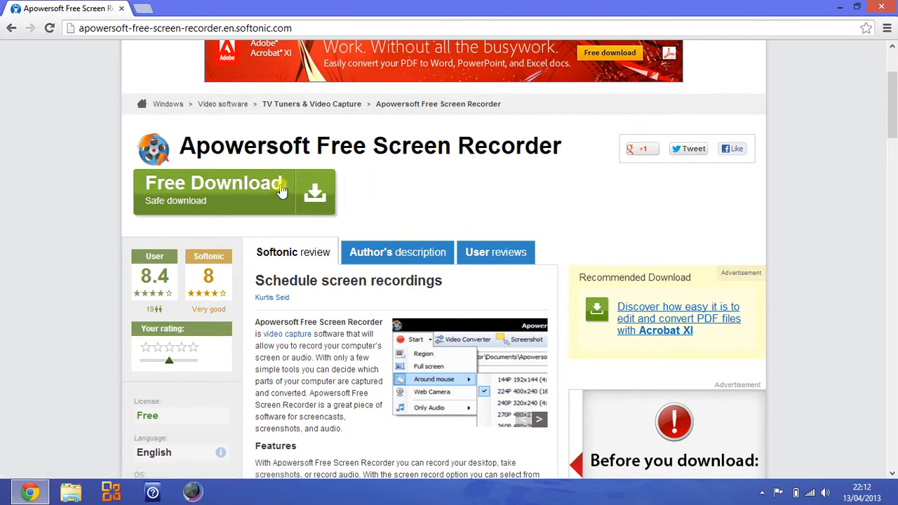
Download the Apowersoft installer to the desktop with Softonic's green Free Download button
{"action": "left_click", "coordinate": [214, 189]}
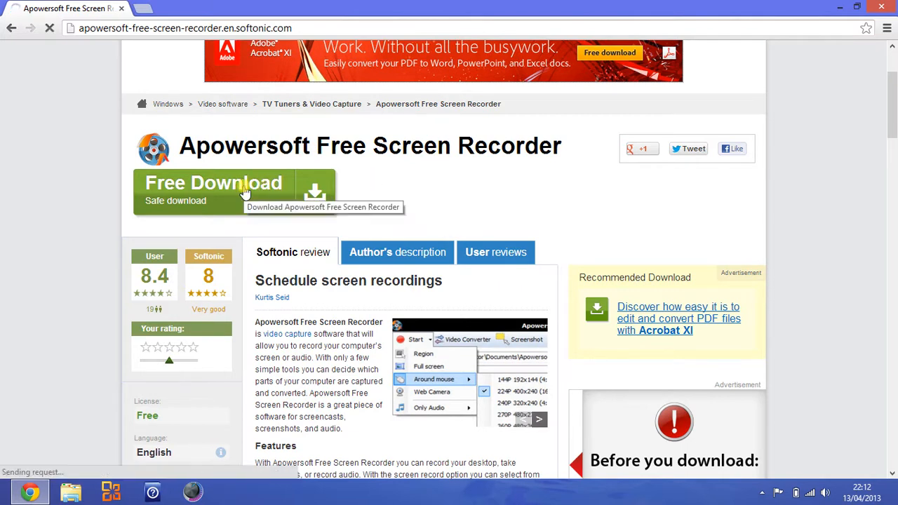
{"action": "left_click", "coordinate": [234, 191]}
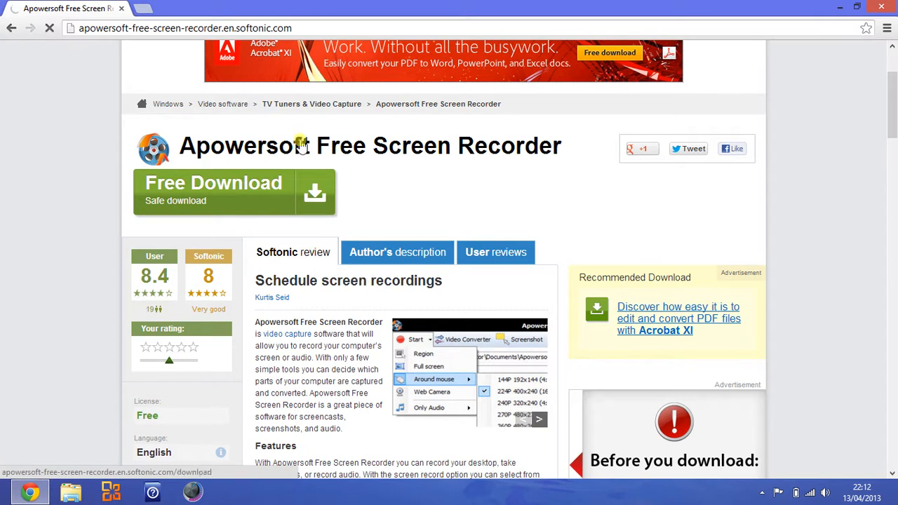
{"action": "mouse_move", "coordinate": [295, 177]}
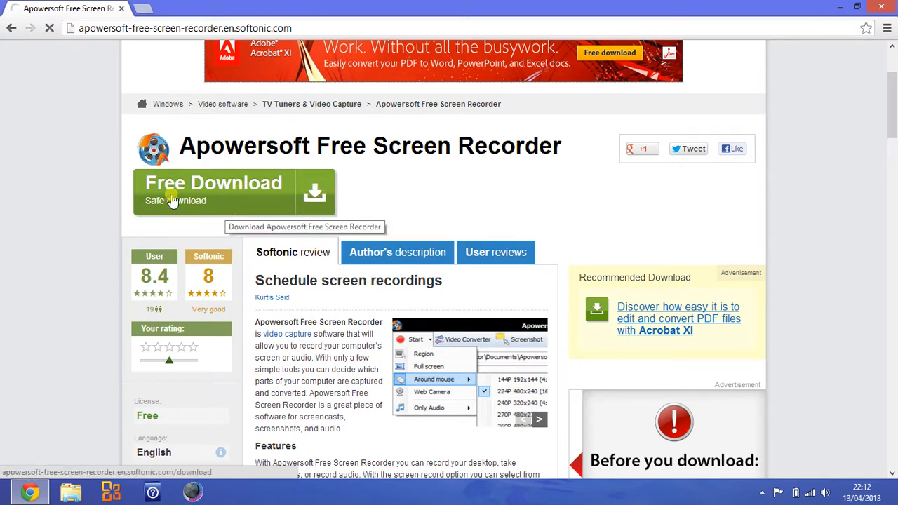
{"action": "left_click", "coordinate": [214, 192]}
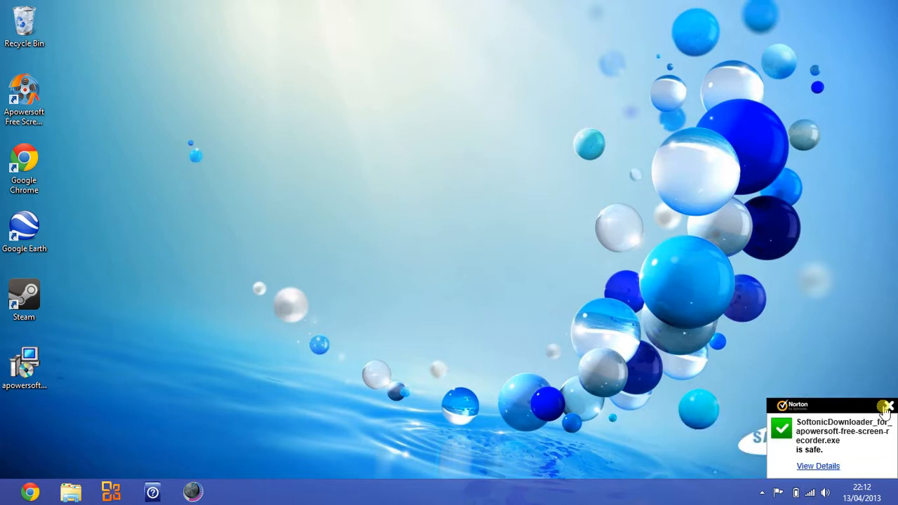
Close Norton's safe-file notification and click the bottom-left screen corner
{"action": "left_click", "coordinate": [886, 407]}
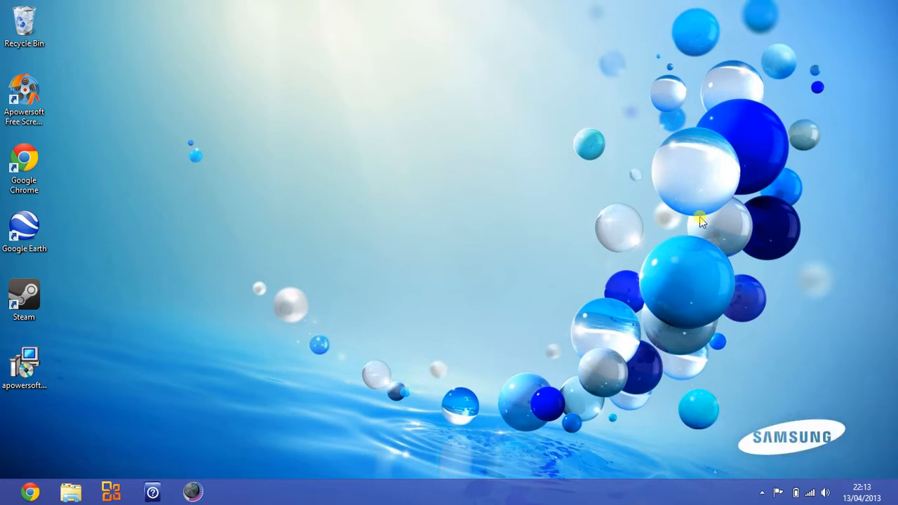
{"action": "mouse_move", "coordinate": [84, 91]}
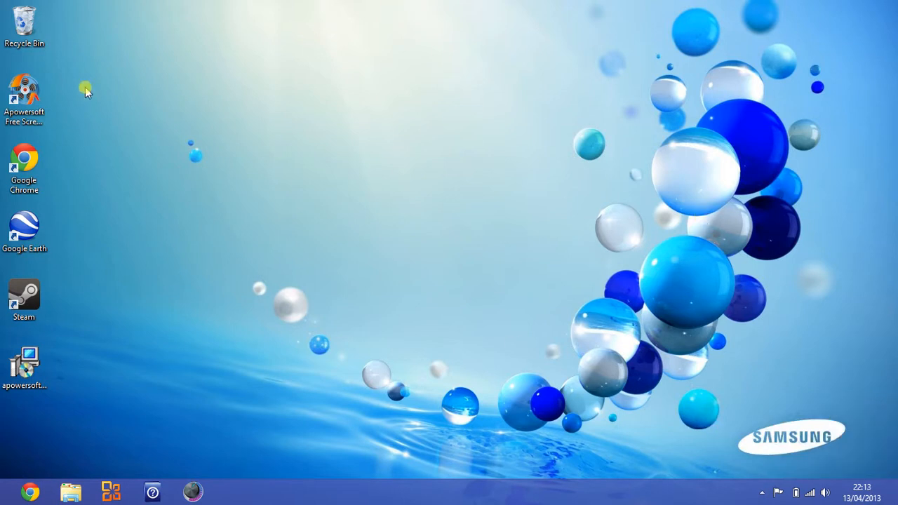
{"action": "left_click", "coordinate": [7, 491]}
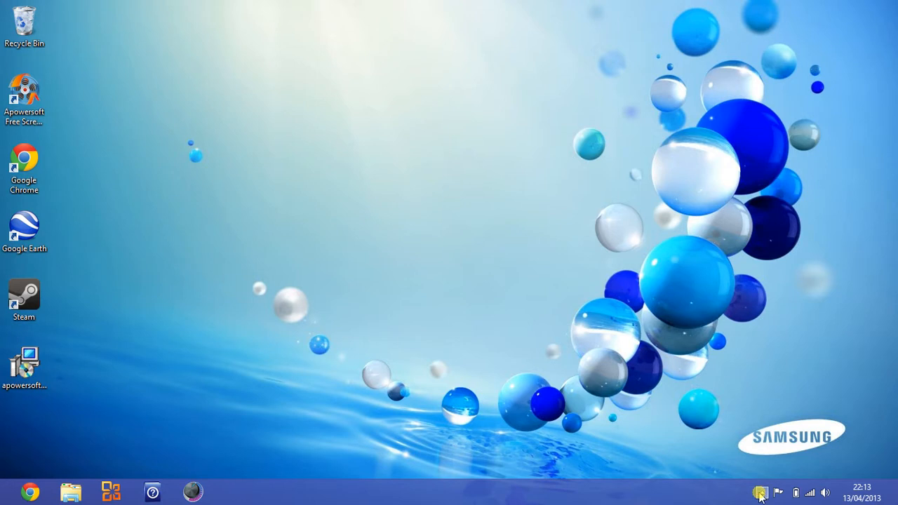
Reveal hidden tray icons and right-click the Apowersoft icon for its pause/stop menu
{"action": "left_click", "coordinate": [761, 492]}
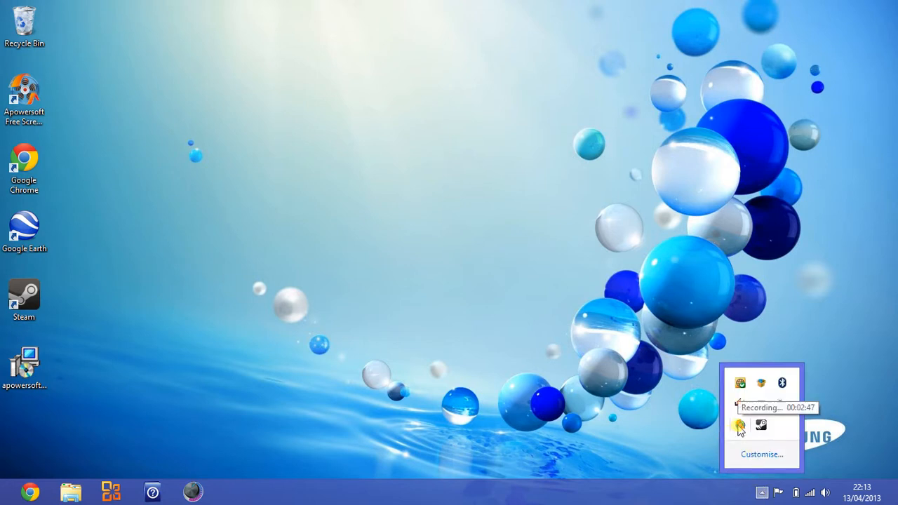
{"action": "right_click", "coordinate": [740, 426]}
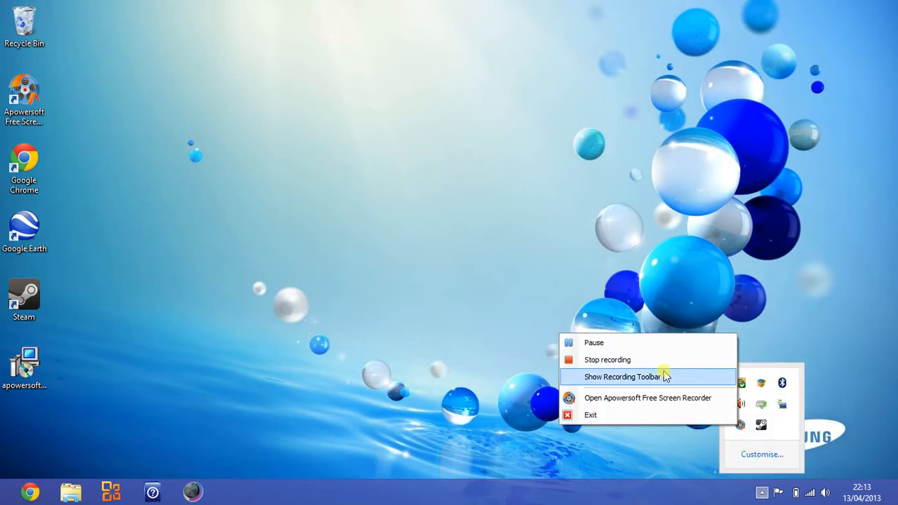